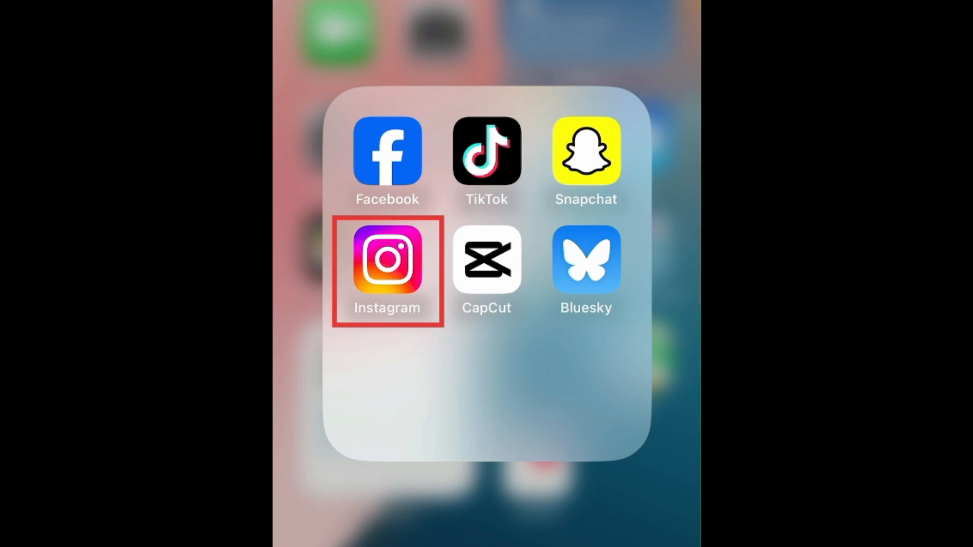
Launch Instagram, go to your own profile, and scroll through its posts.
{"action": "left_click", "coordinate": [387, 260]}
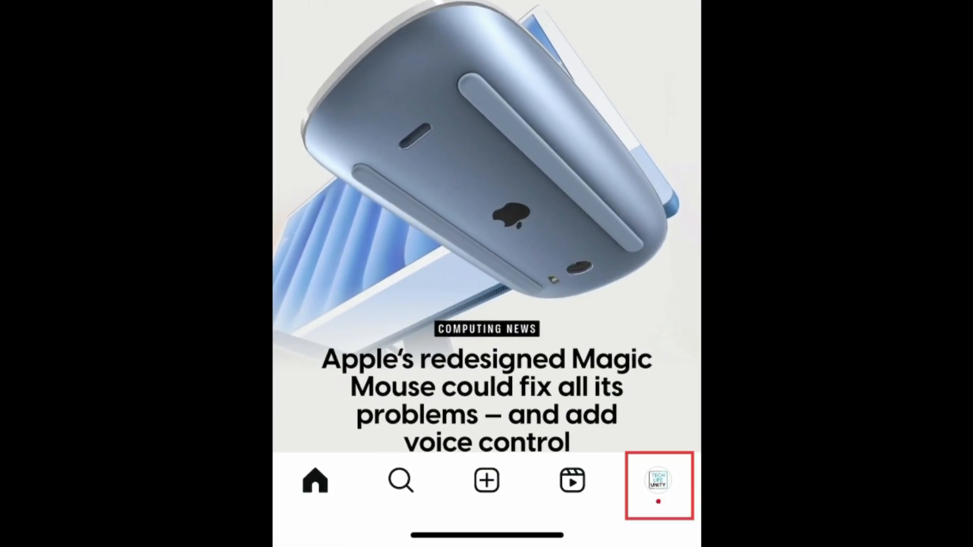
{"action": "left_click", "coordinate": [659, 480]}
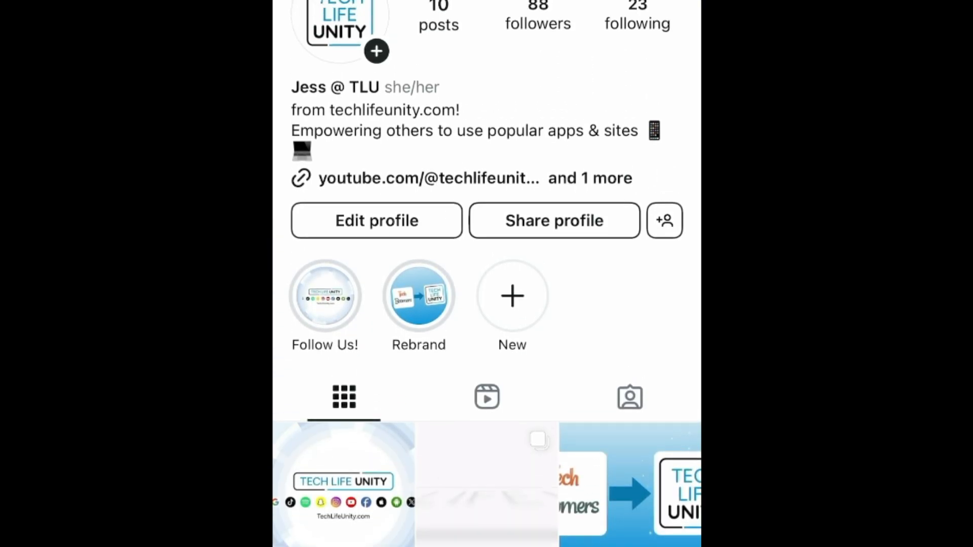
{"action": "scroll", "scroll_direction": "down", "scroll_amount": 3}
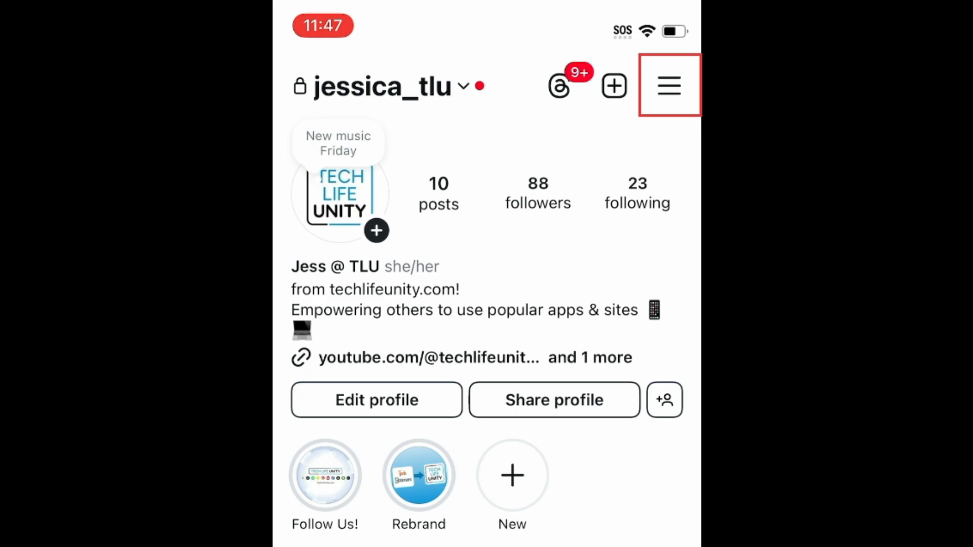
Open Settings and activity from the menu and scroll to Your app and media.
{"action": "left_click", "coordinate": [668, 85]}
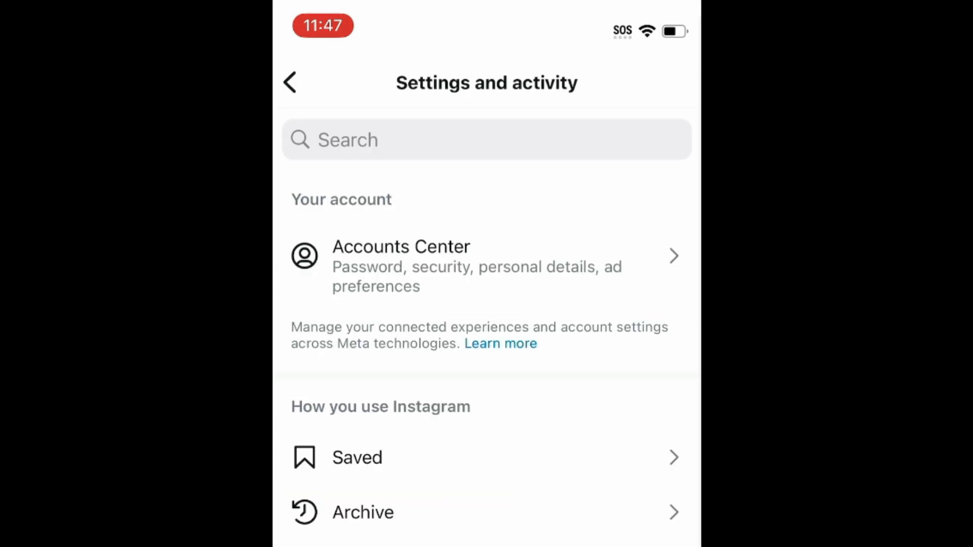
{"action": "scroll", "scroll_direction": "down", "scroll_amount": 3}
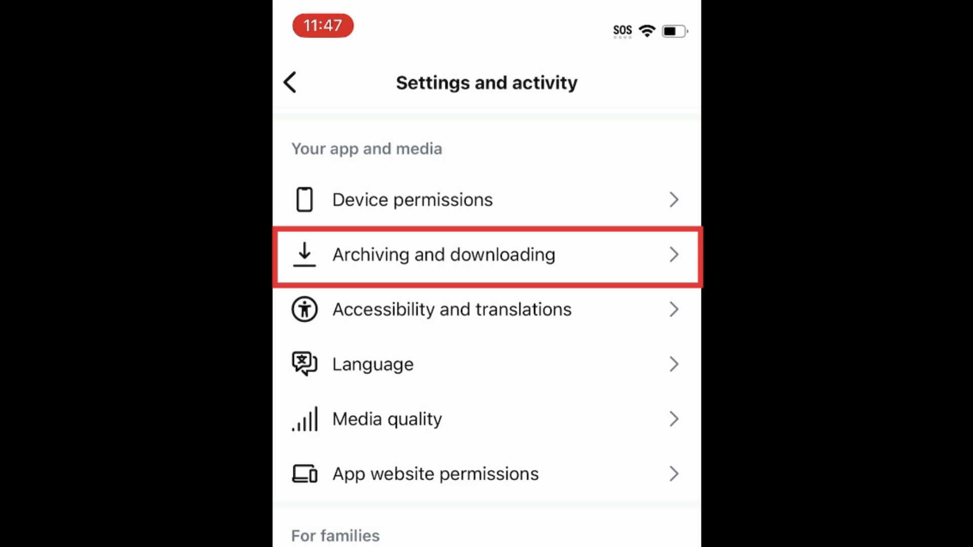
In Archiving and downloading, switch on Save story to Camera Roll.
{"action": "left_click", "coordinate": [443, 255]}
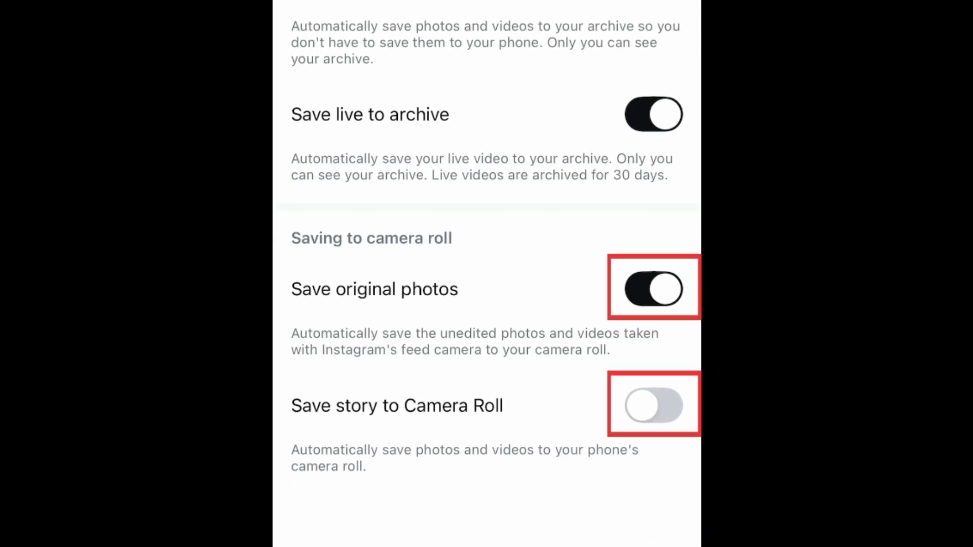
{"action": "left_click", "coordinate": [653, 405]}
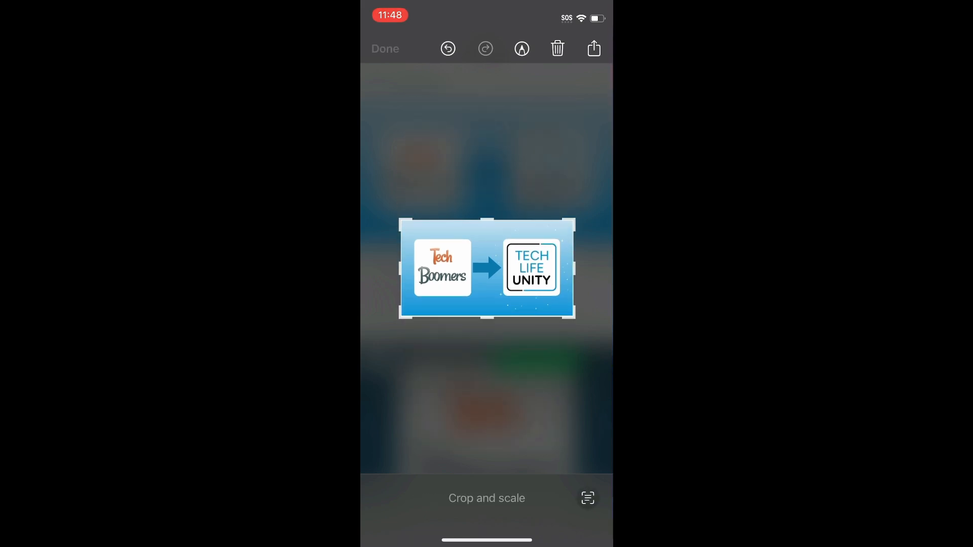
Leave the photo editor and return to the Instagram posts feed with the Tech Life Unity post.
{"action": "left_click", "coordinate": [384, 49]}
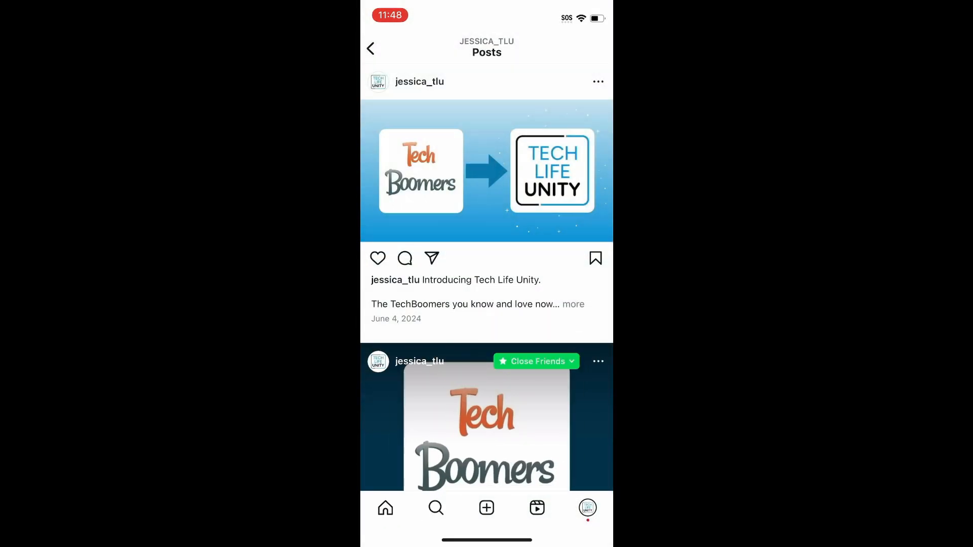